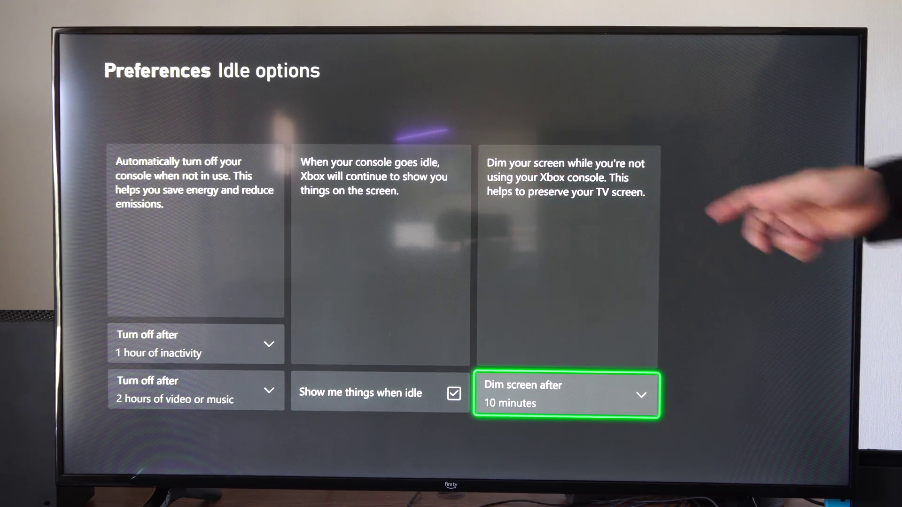
Expand the Dim screen after list showing dimming durations from 2 to 60 minutes
left_click(565, 395)
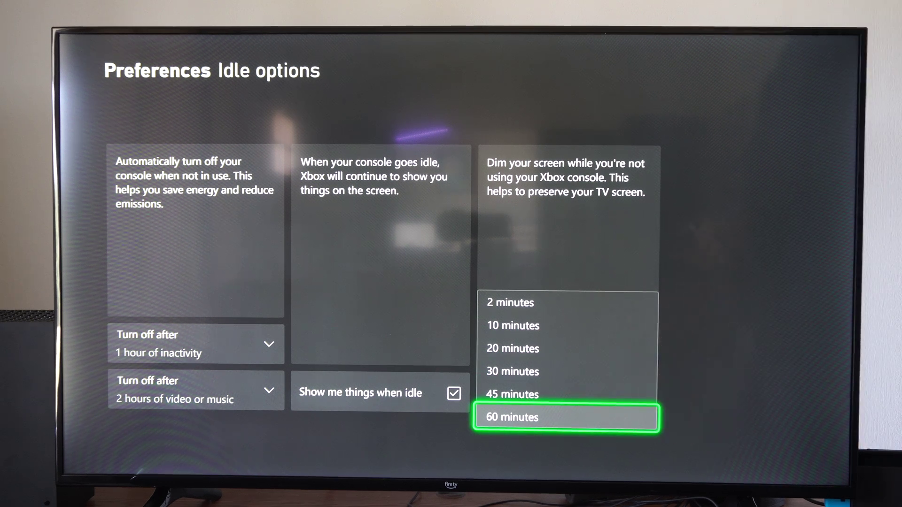